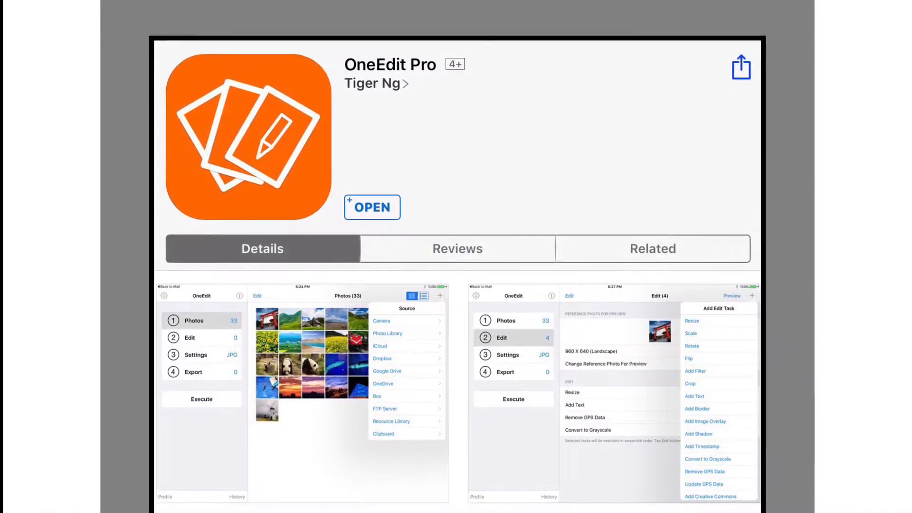
# Scroll the OneEdit Pro App Store listing before returning to the home screen
pyautogui.scroll(-3)
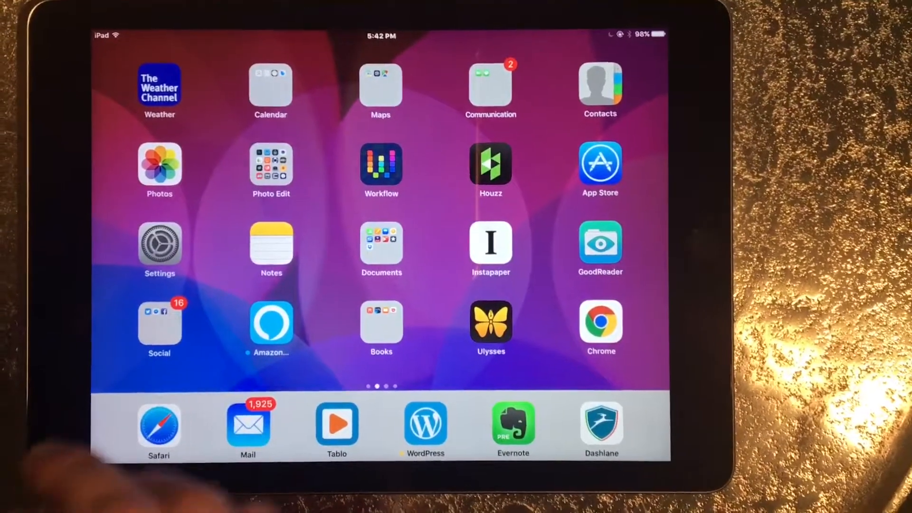
# In All Photos, select the two App Store screenshots and copy them
pyautogui.click(159, 167)
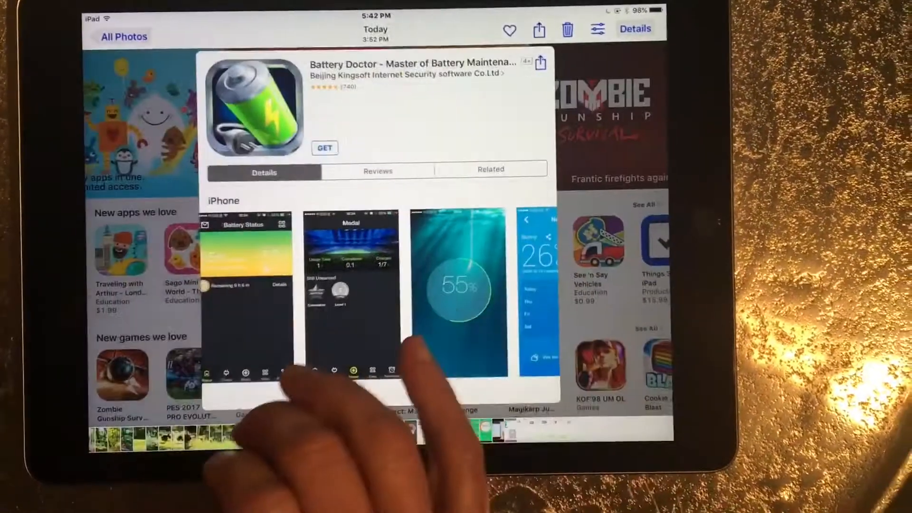
pyautogui.click(124, 36)
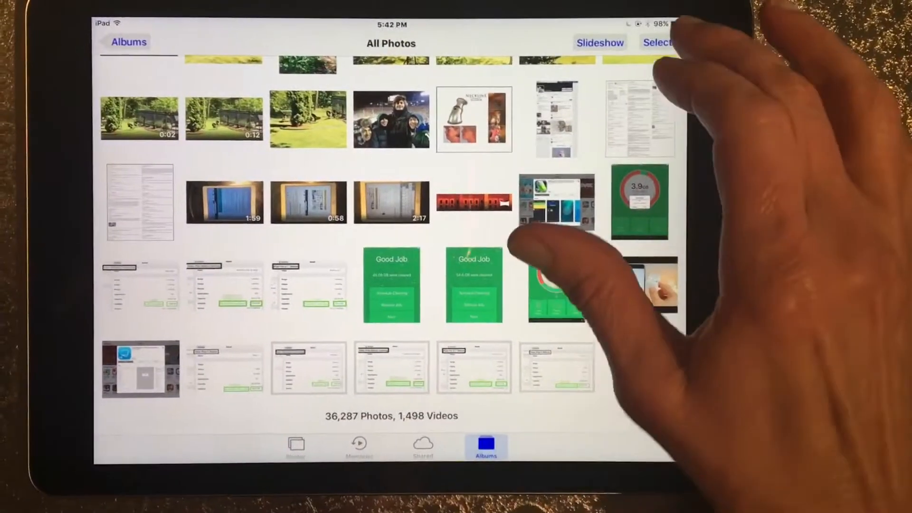
pyautogui.click(557, 202)
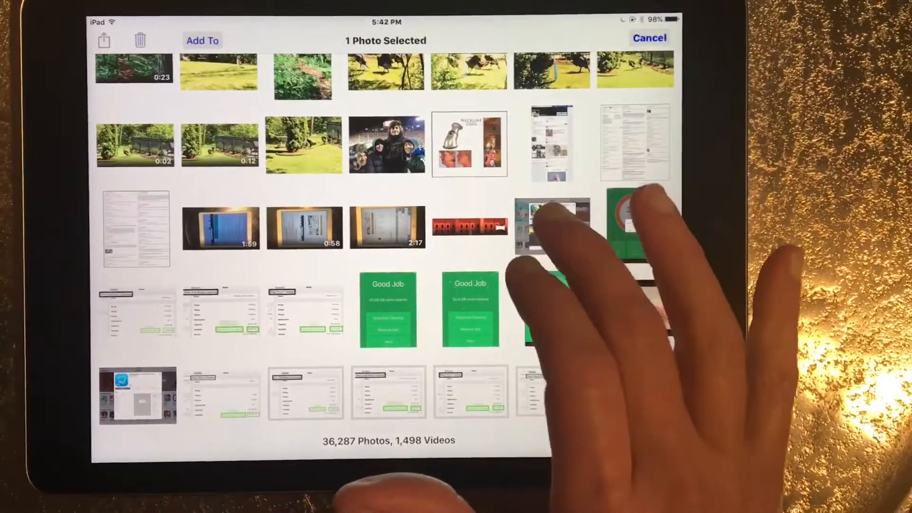
pyautogui.click(551, 224)
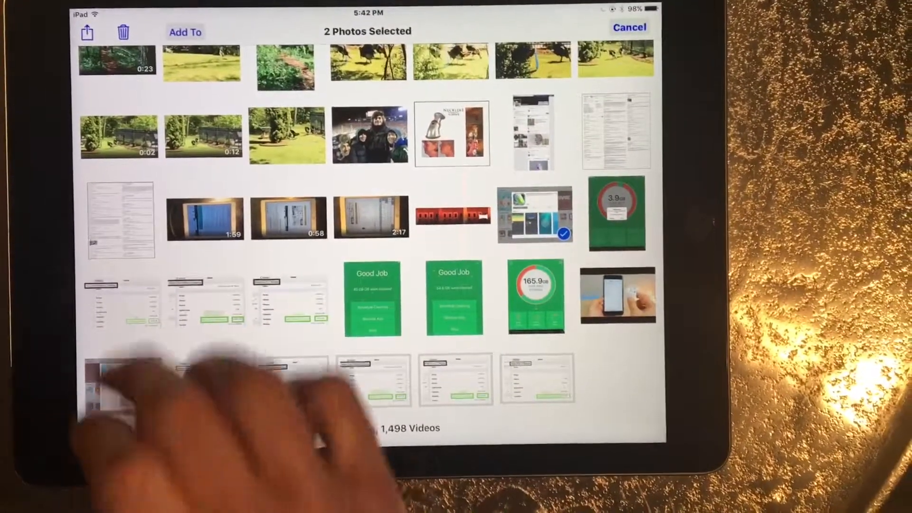
pyautogui.click(86, 32)
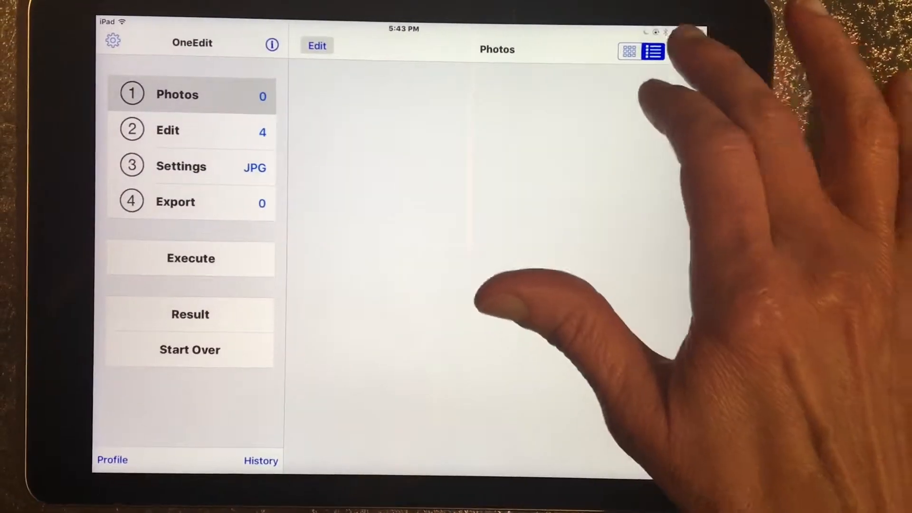
# Add both clipboard images to OneEdit Pro as input photos
pyautogui.click(664, 36)
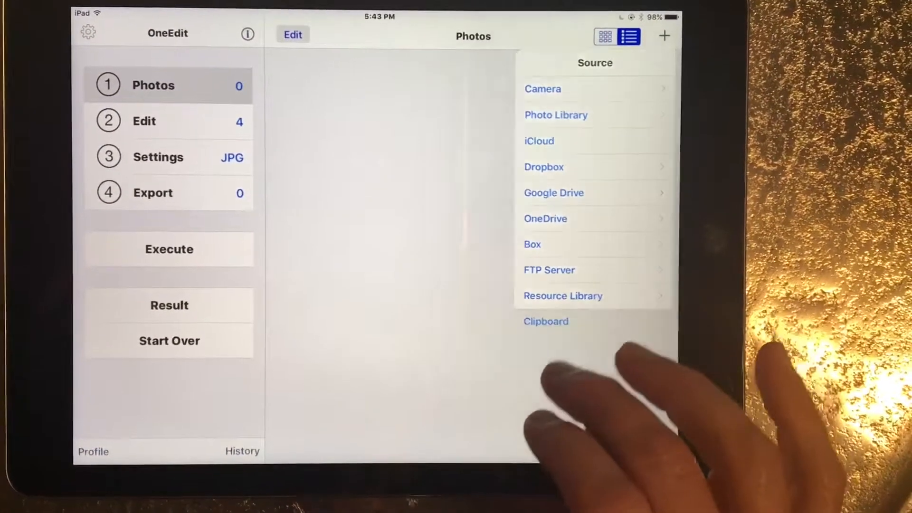
pyautogui.click(545, 321)
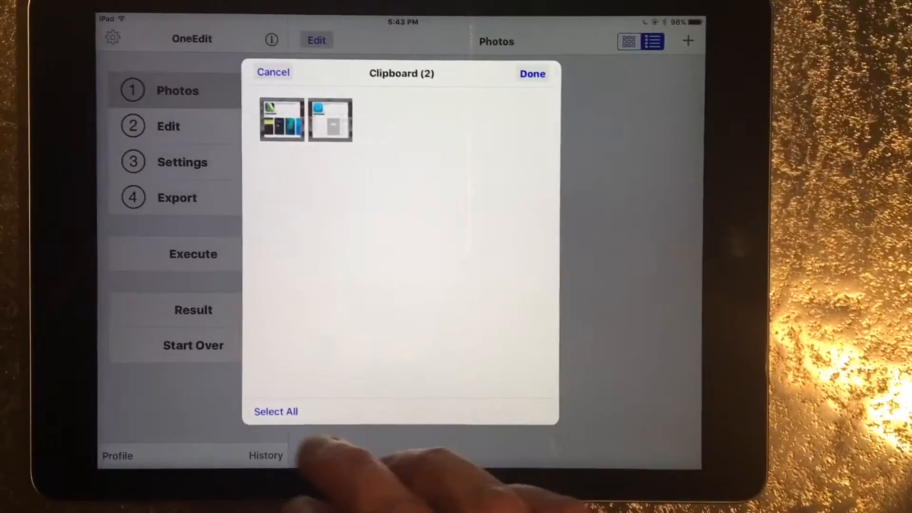
pyautogui.click(276, 412)
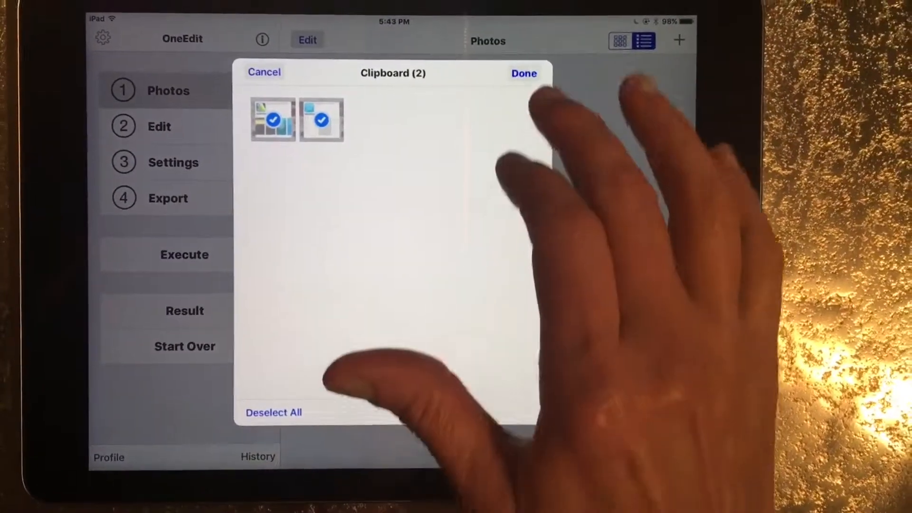
pyautogui.click(523, 73)
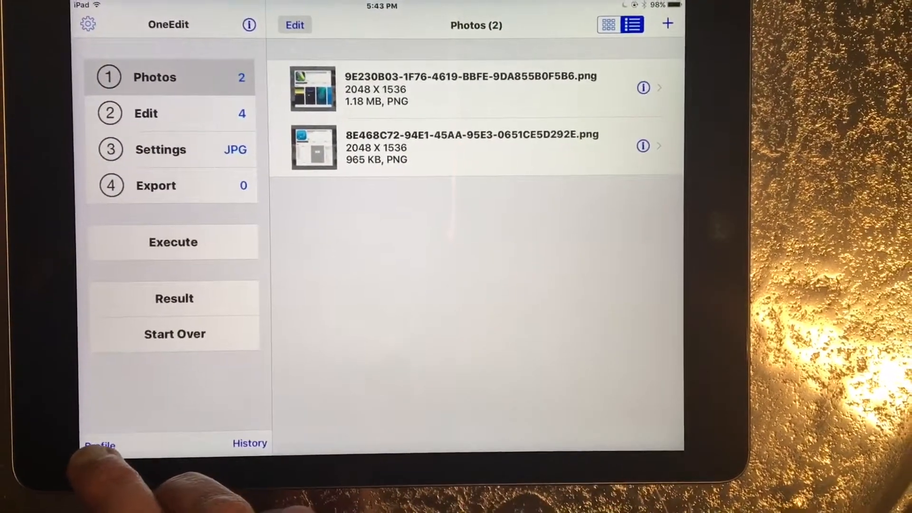
# Load the saved profile 'Crop App Screenshots + Border'
pyautogui.click(99, 445)
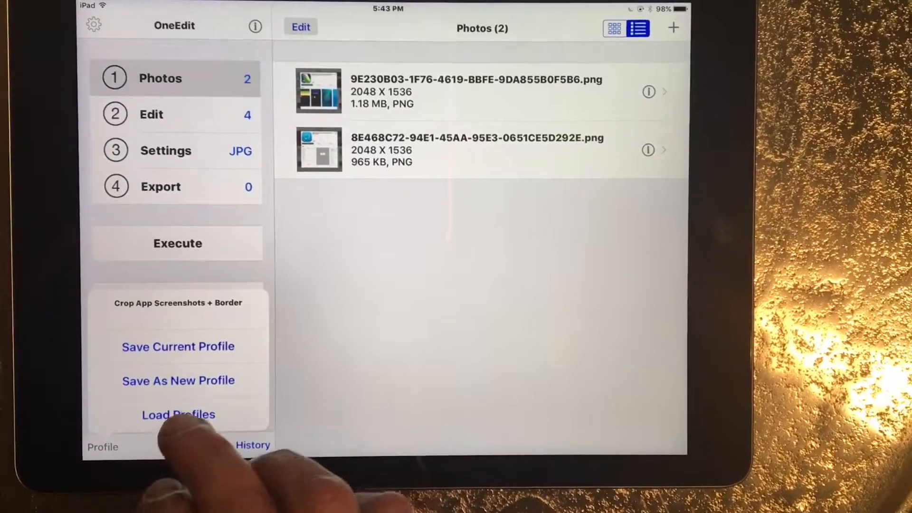
pyautogui.click(178, 415)
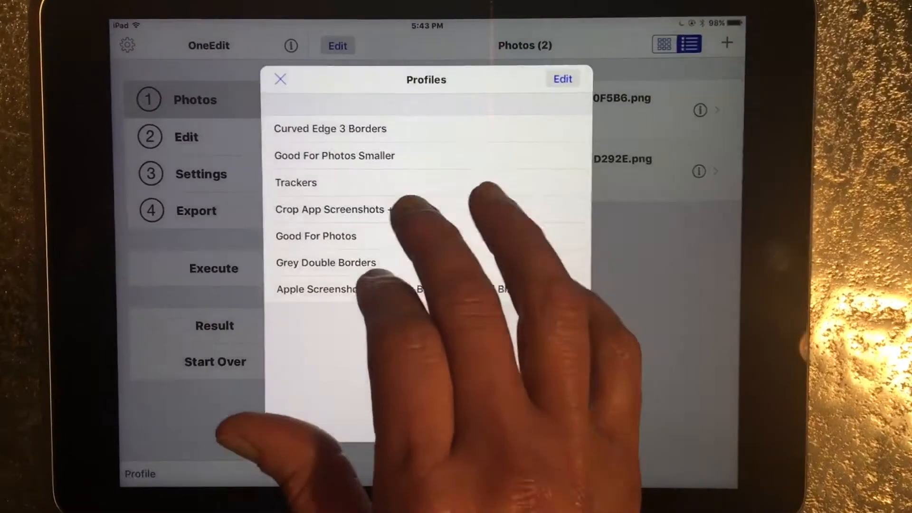
pyautogui.click(281, 80)
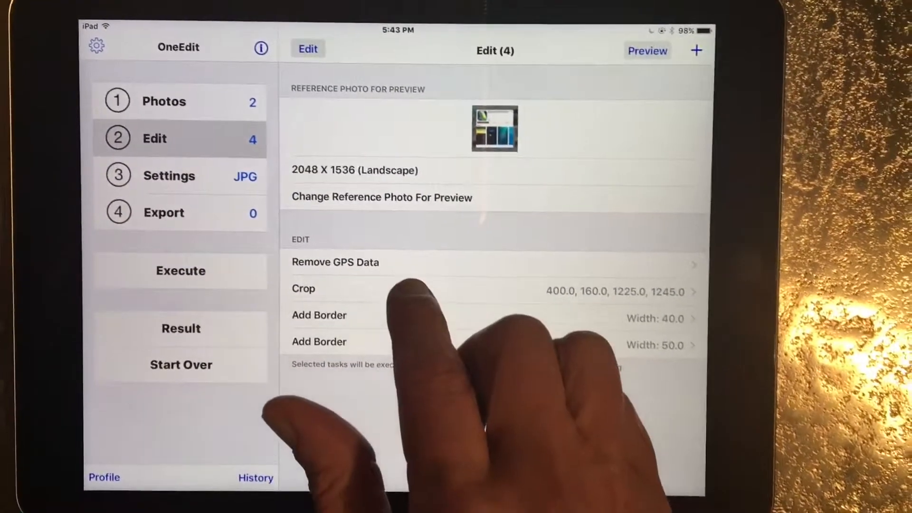
# Preview the crop on the second screenshot and set the crop height to 1150
pyautogui.click(303, 288)
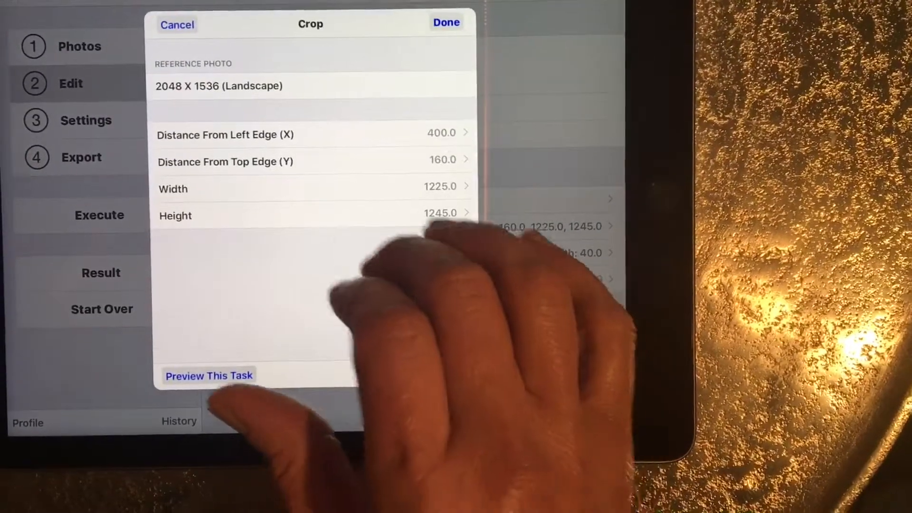
pyautogui.click(446, 22)
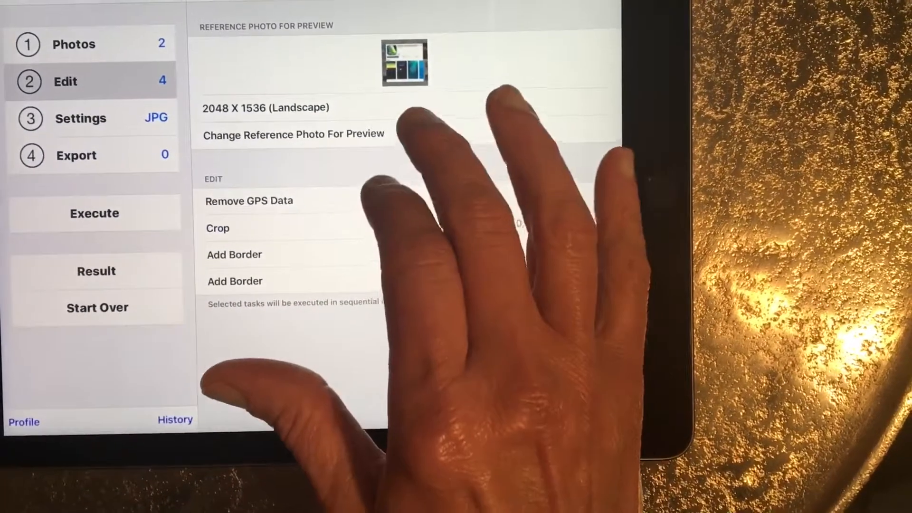
pyautogui.click(293, 134)
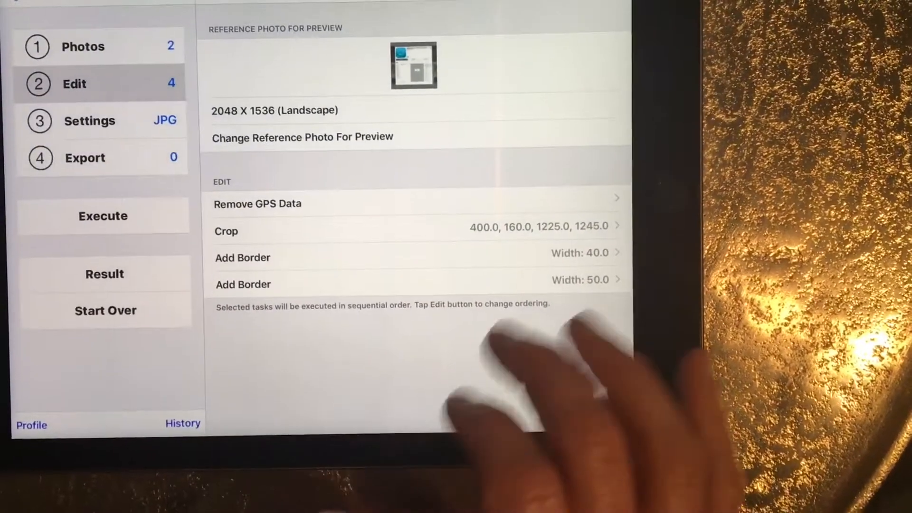
pyautogui.click(243, 284)
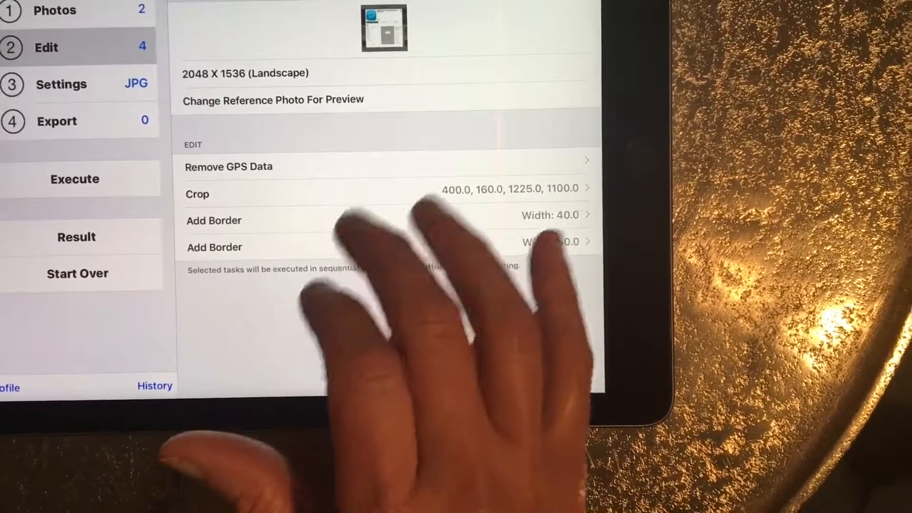
pyautogui.click(197, 194)
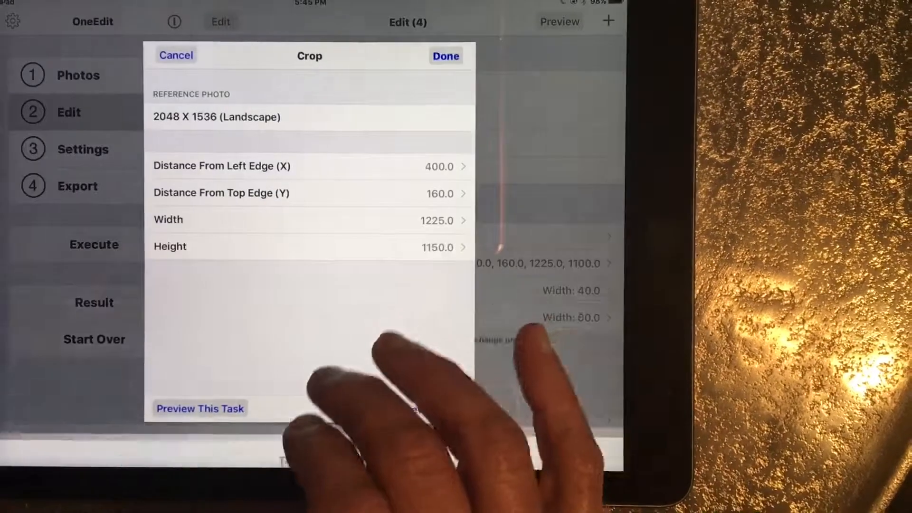
pyautogui.click(446, 56)
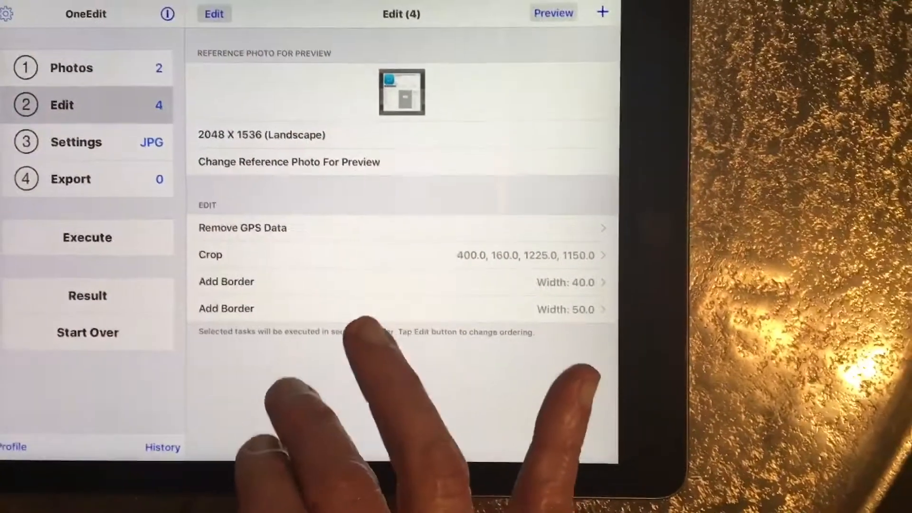
# Run batch processing on both screenshots and view the 1405 × 1330 results
pyautogui.click(87, 237)
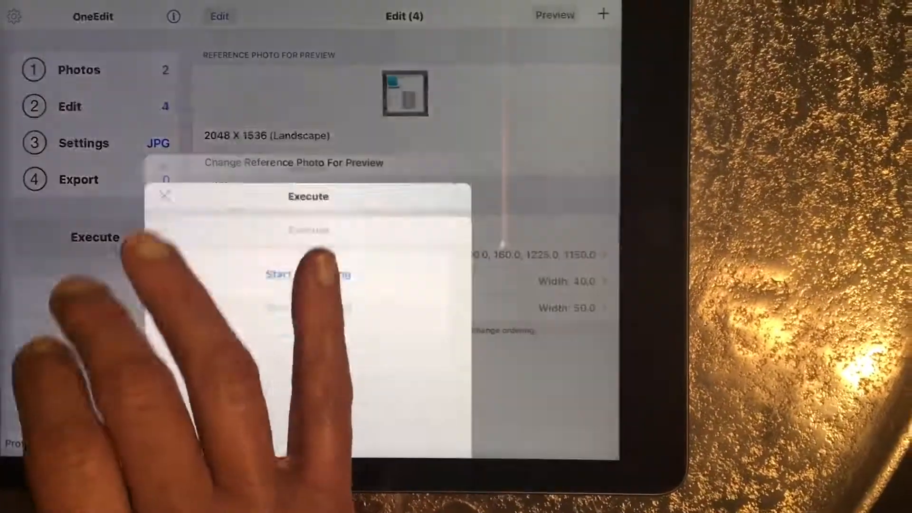
pyautogui.click(309, 275)
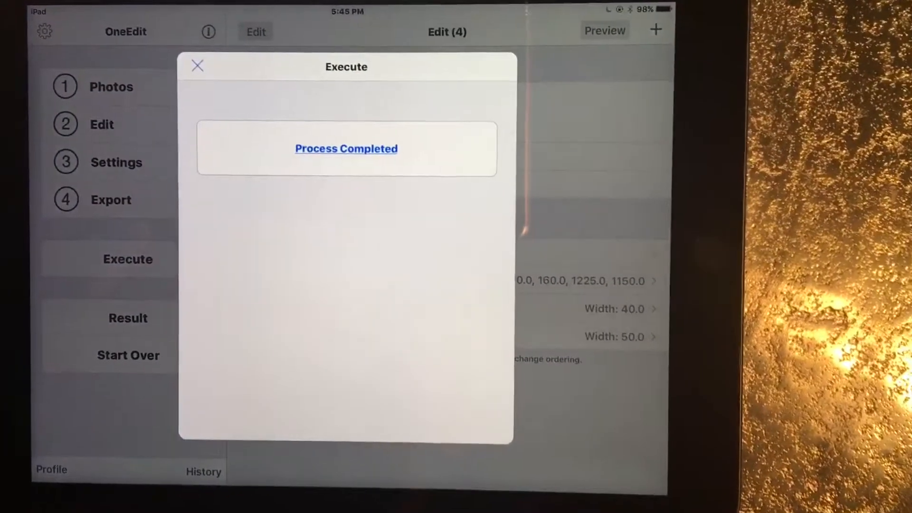
pyautogui.click(197, 66)
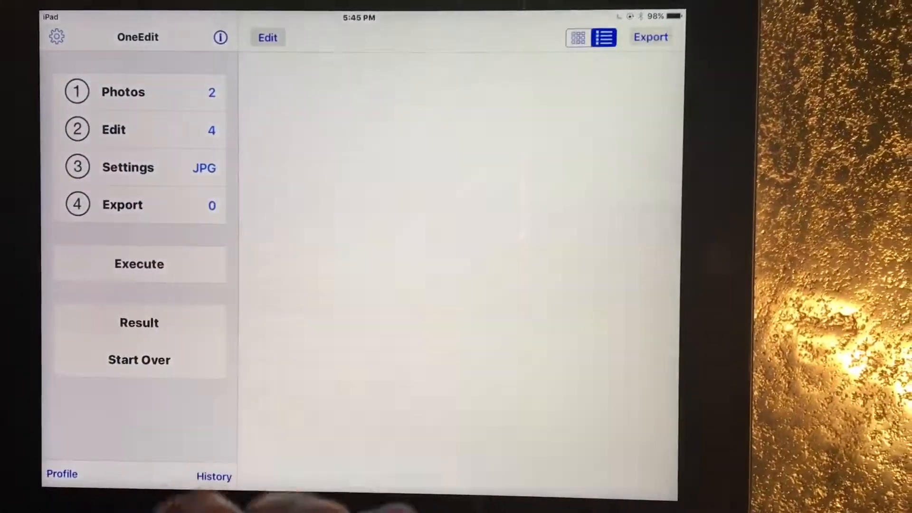
pyautogui.click(139, 322)
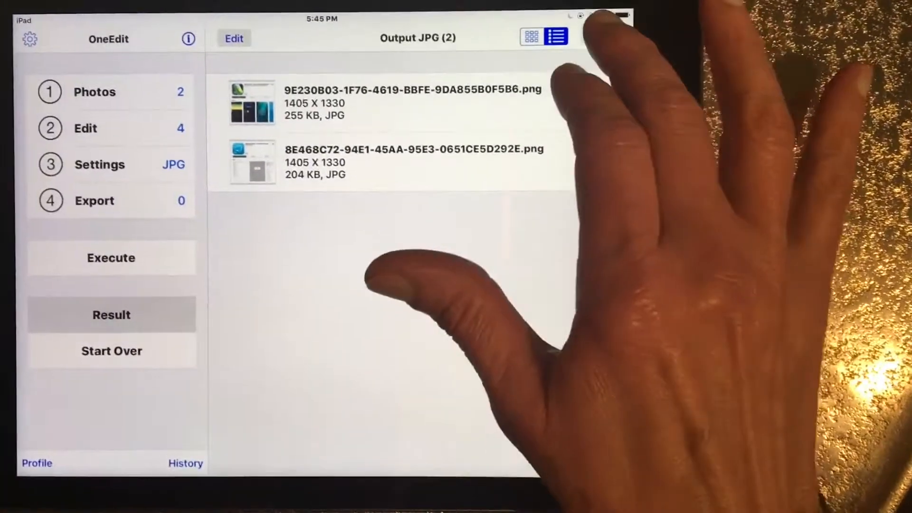
# Export the outputs via Save to Photo Library into the Camera Roll album
pyautogui.click(584, 33)
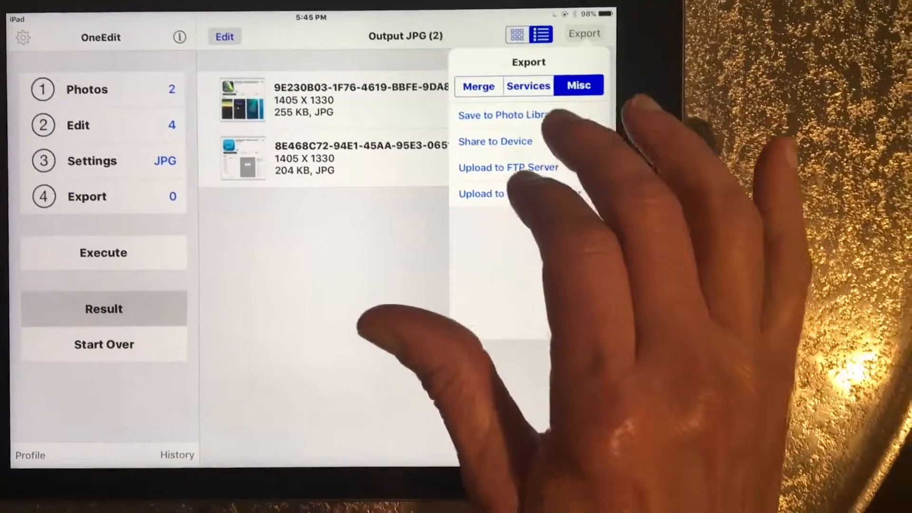
pyautogui.click(529, 86)
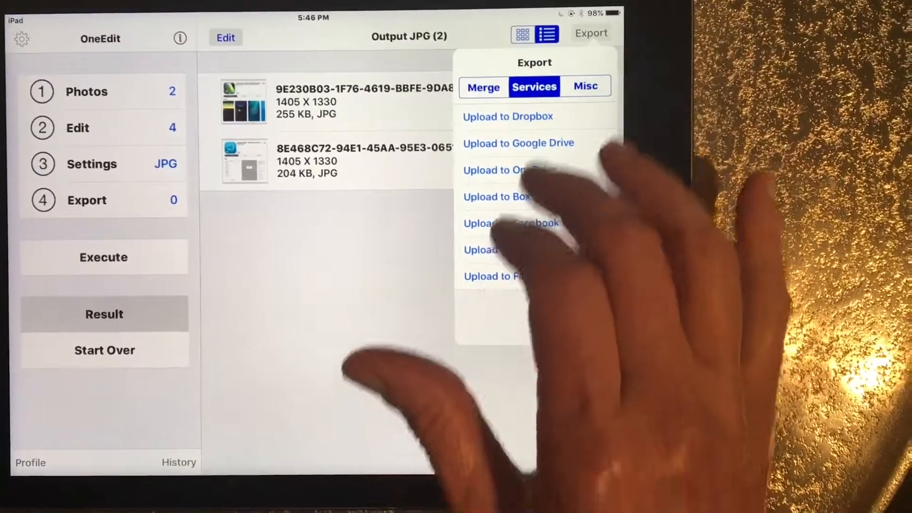
pyautogui.click(584, 91)
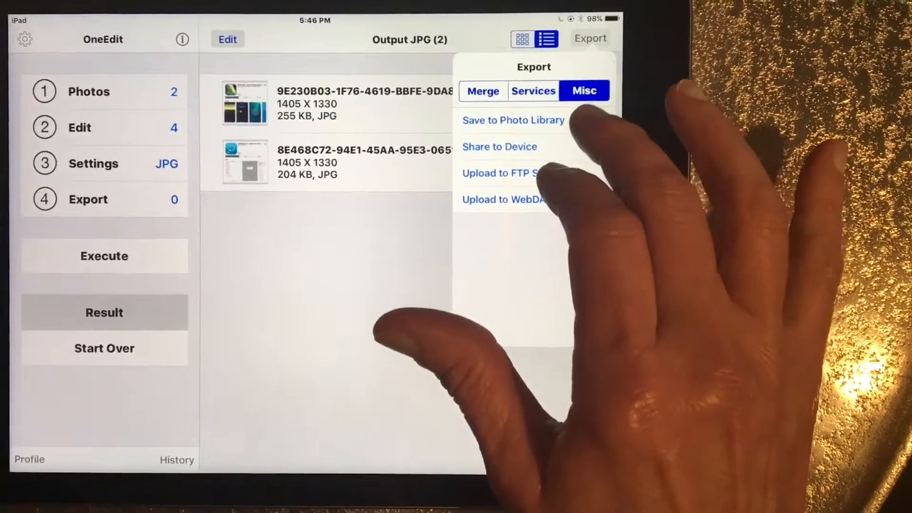
pyautogui.click(514, 121)
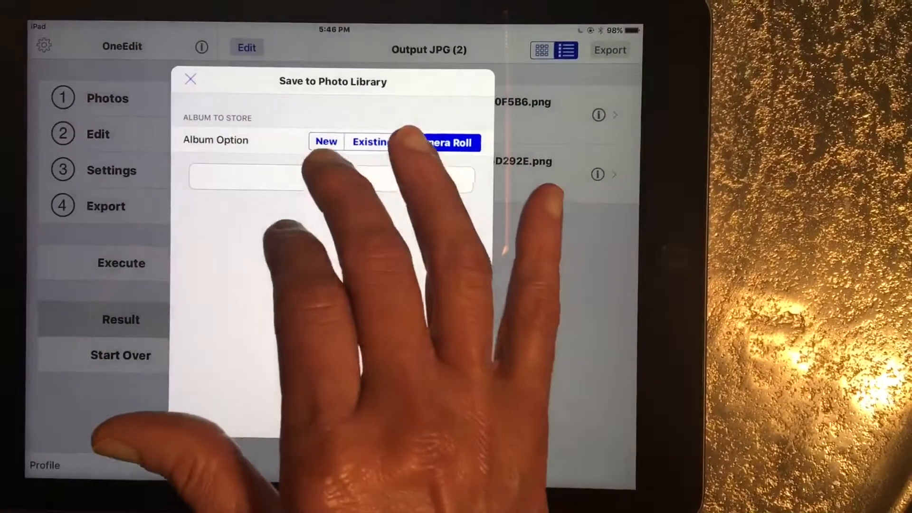
pyautogui.click(455, 142)
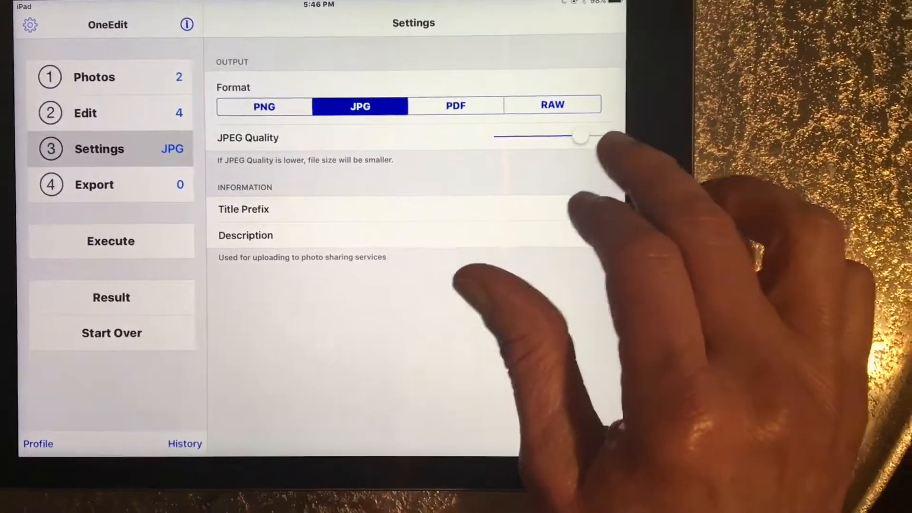
# Lower the JPEG quality slider from near-maximum, keeping JPG format
pyautogui.moveTo(581, 136); pyautogui.dragTo(509, 137)
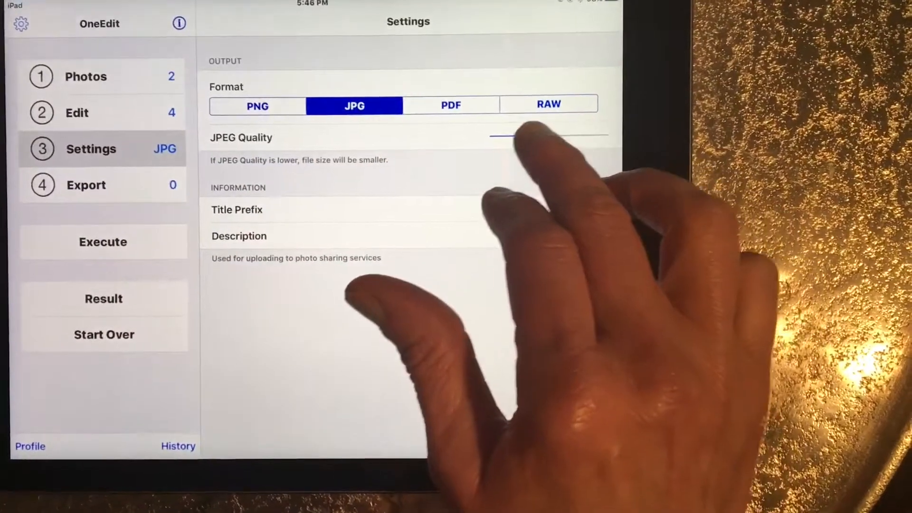